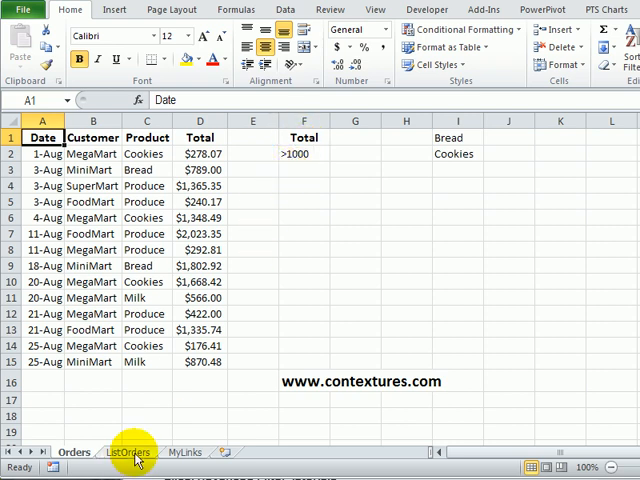
Point out the >1000 criterion in F2 and the Bread and Cookies list.
left_click(127, 452)
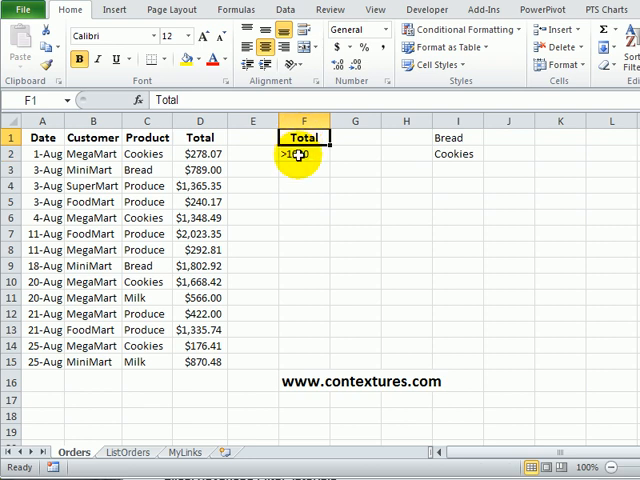
left_click(304, 154)
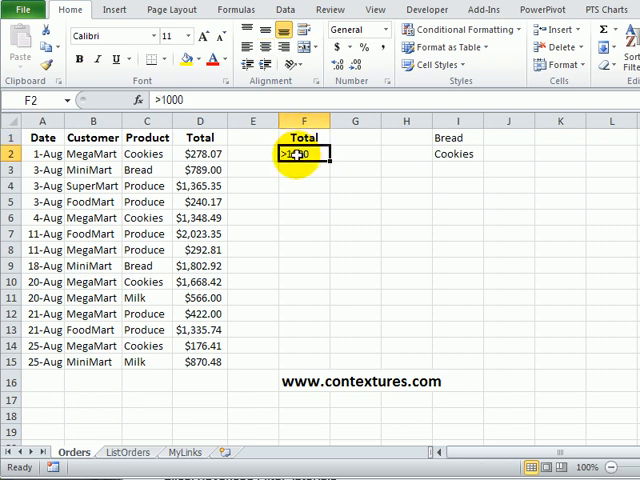
left_click_drag(455, 137, 455, 154)
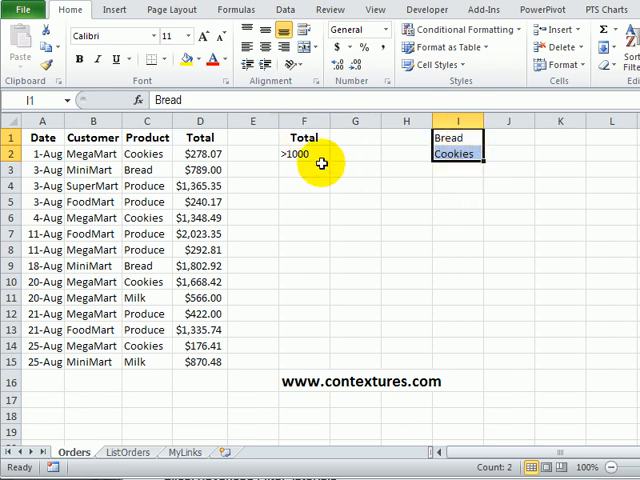
mouse_move(348, 152)
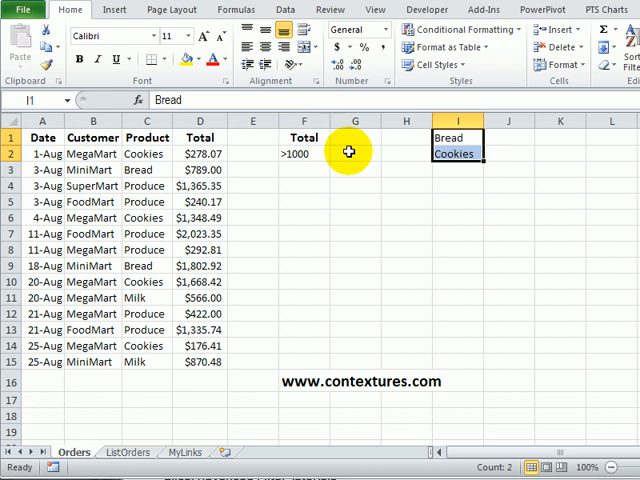
Start a COUNTIF formula in G2 that counts within column I.
left_click(349, 137)
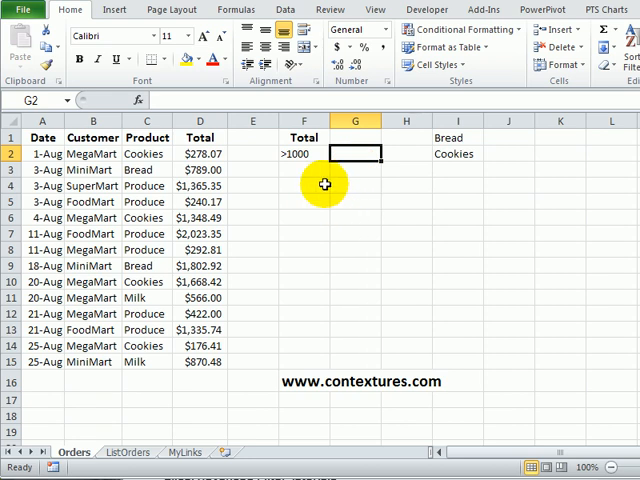
type("=")
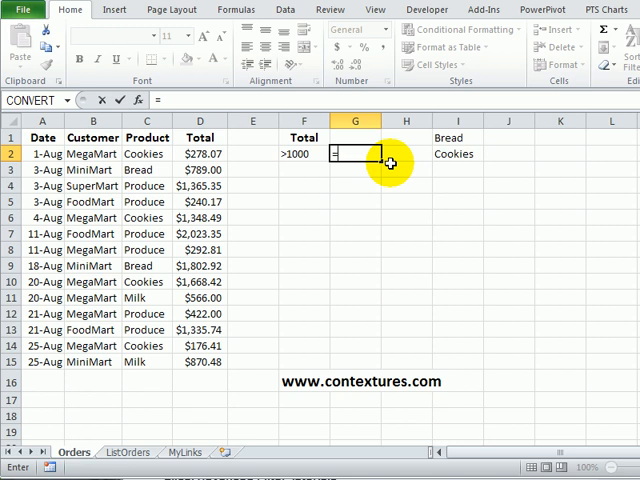
type("d")
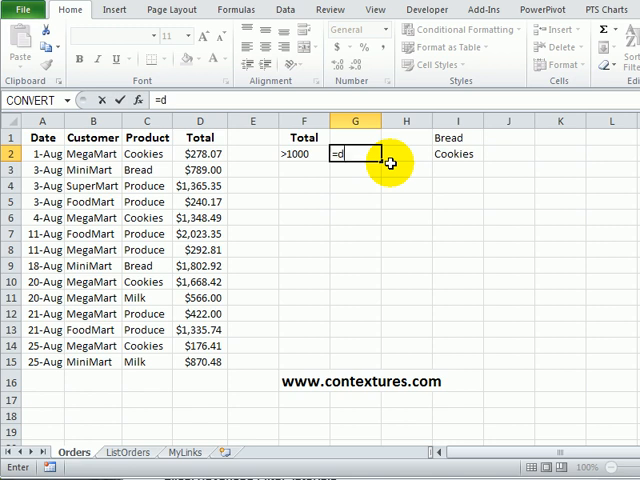
type("countif(")
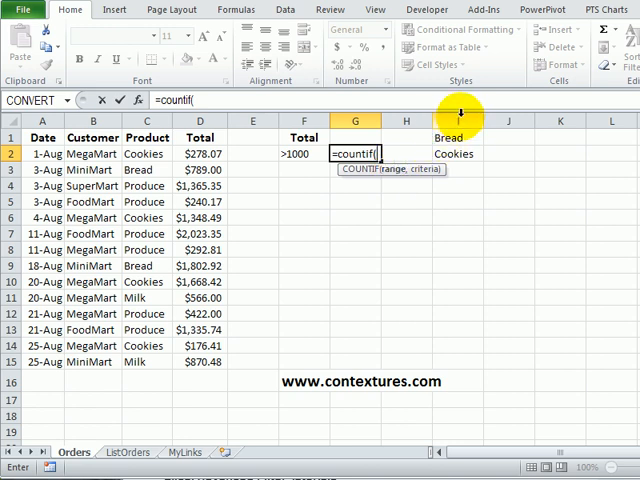
left_click(466, 118)
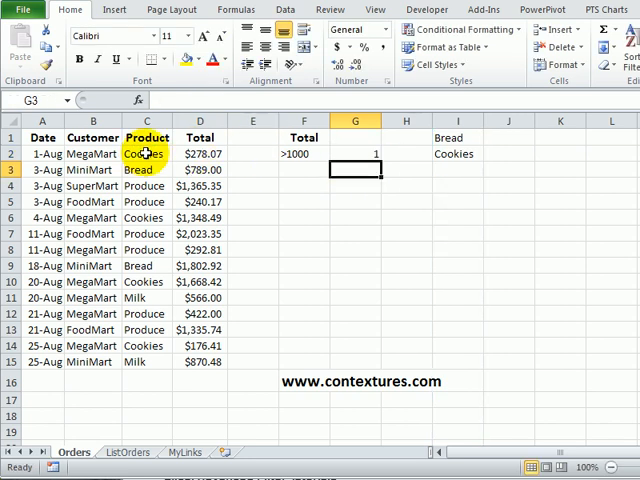
left_click(355, 153)
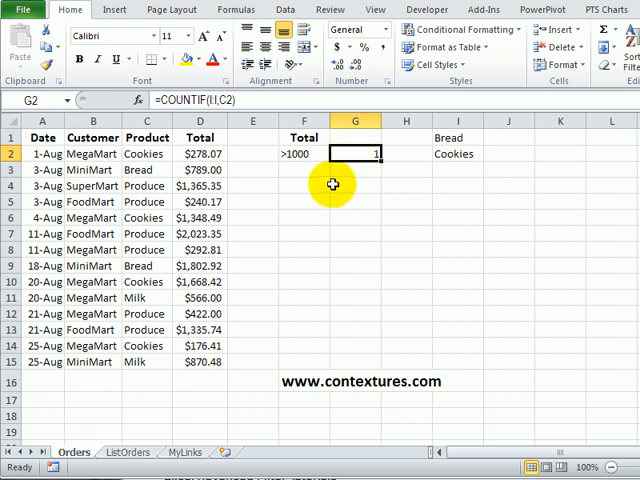
mouse_move(146, 154)
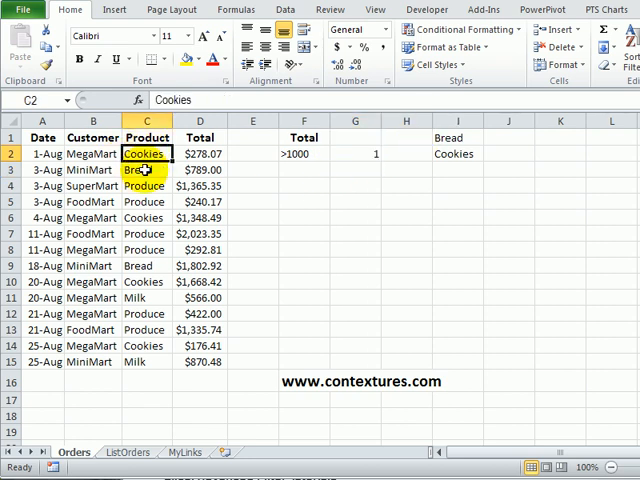
type("milk")
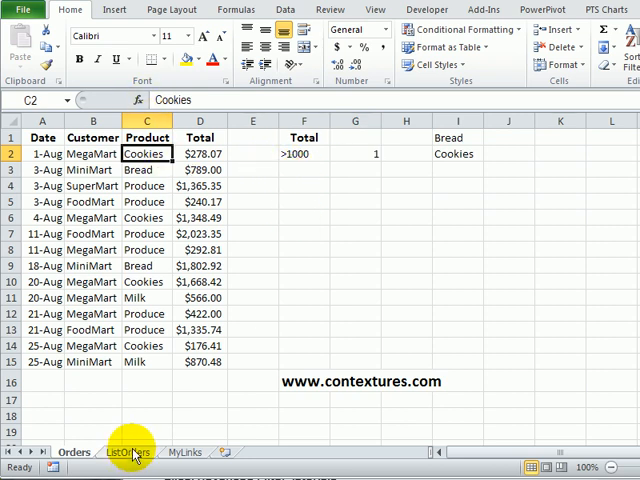
Switch to the ListOrders sheet and reveal the Data tab's filtering commands.
left_click(127, 452)
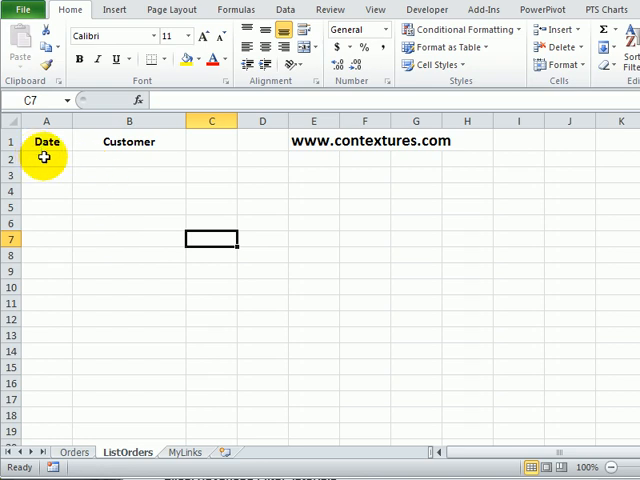
mouse_move(252, 237)
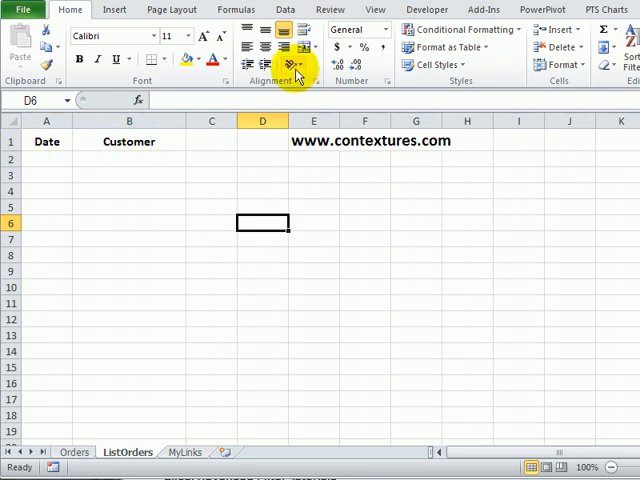
left_click(285, 9)
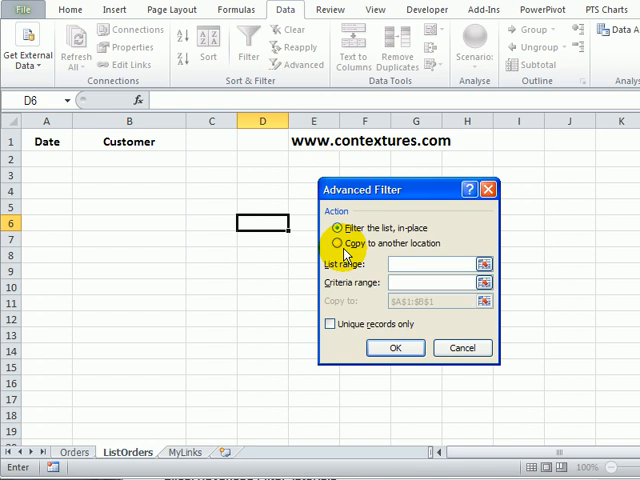
Copy filter results to another location using F1:G2 as the criteria range.
left_click(330, 243)
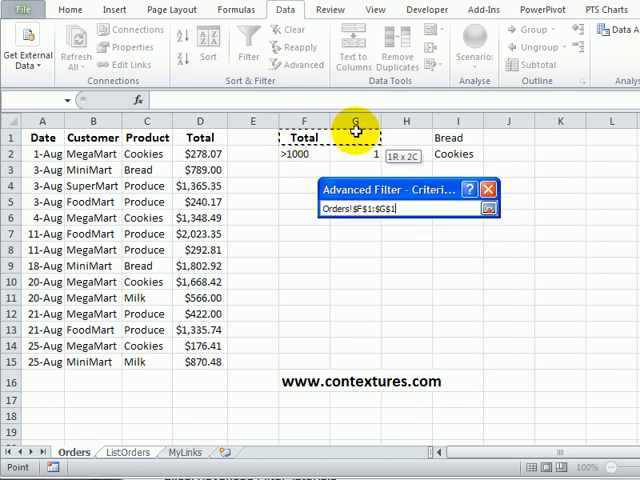
left_click_drag(355, 137, 355, 154)
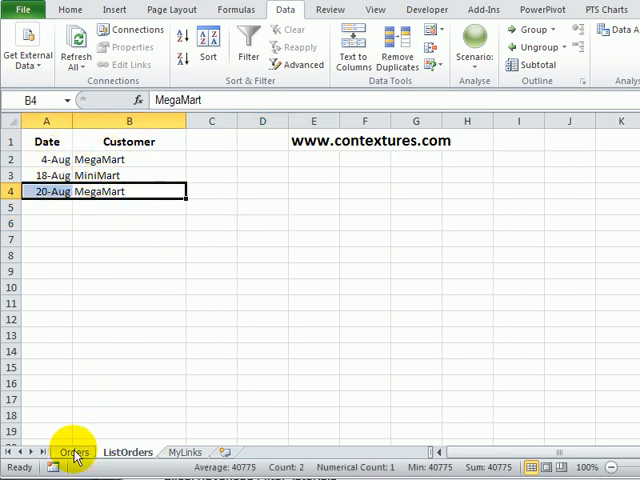
Go back to the Orders sheet, leaving the filtered list on ListOrders.
left_click(74, 452)
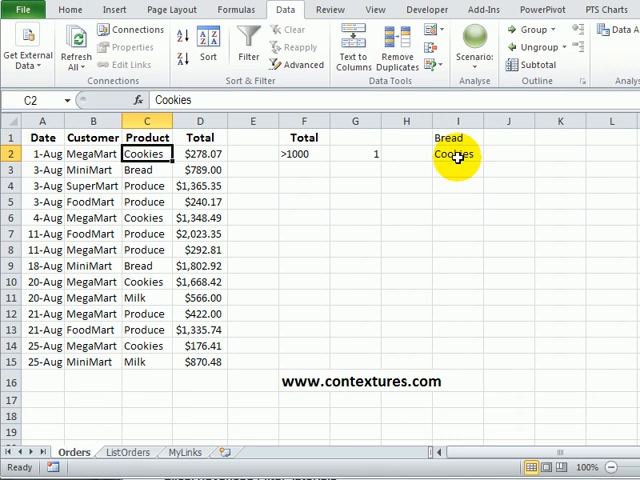